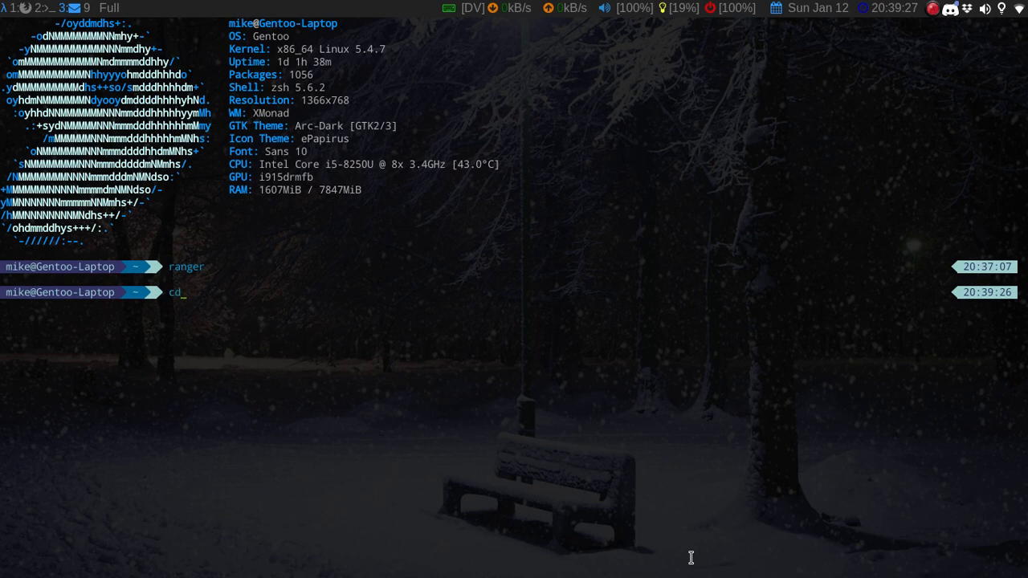
Change into /boot to view its kernel images, System.map and config files.
text(/boot)
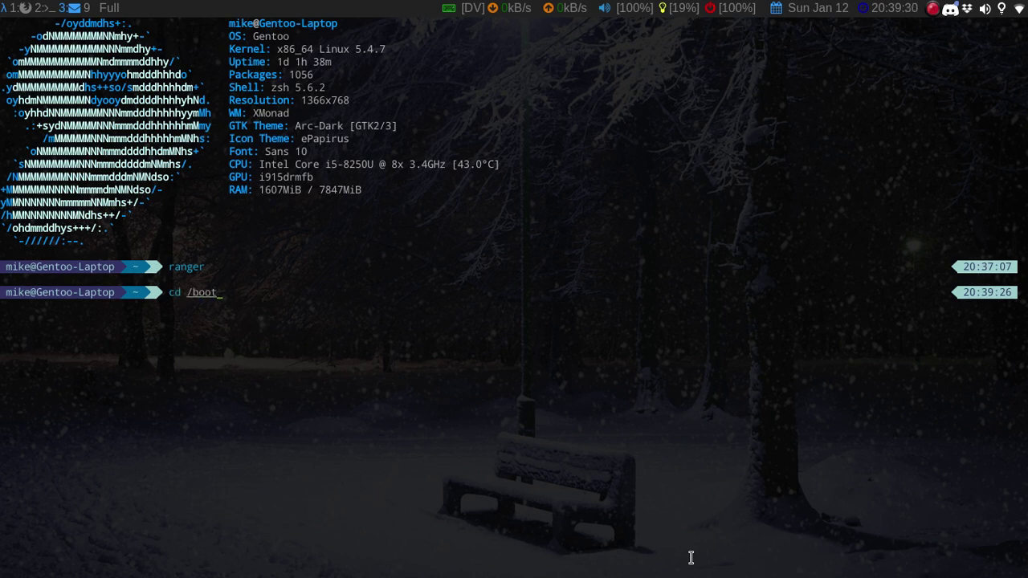
key(Return)
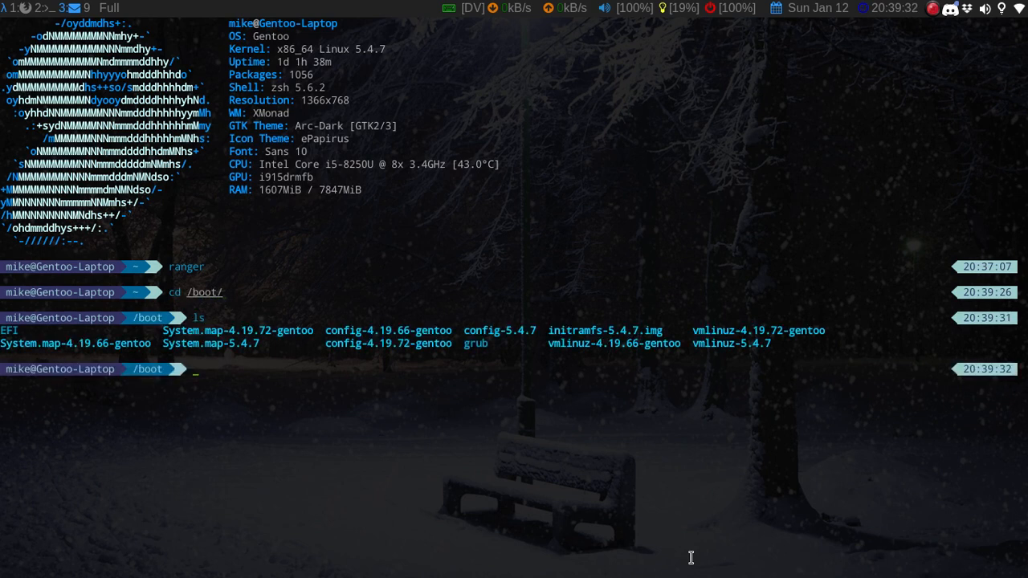
mouse_move(579, 365)
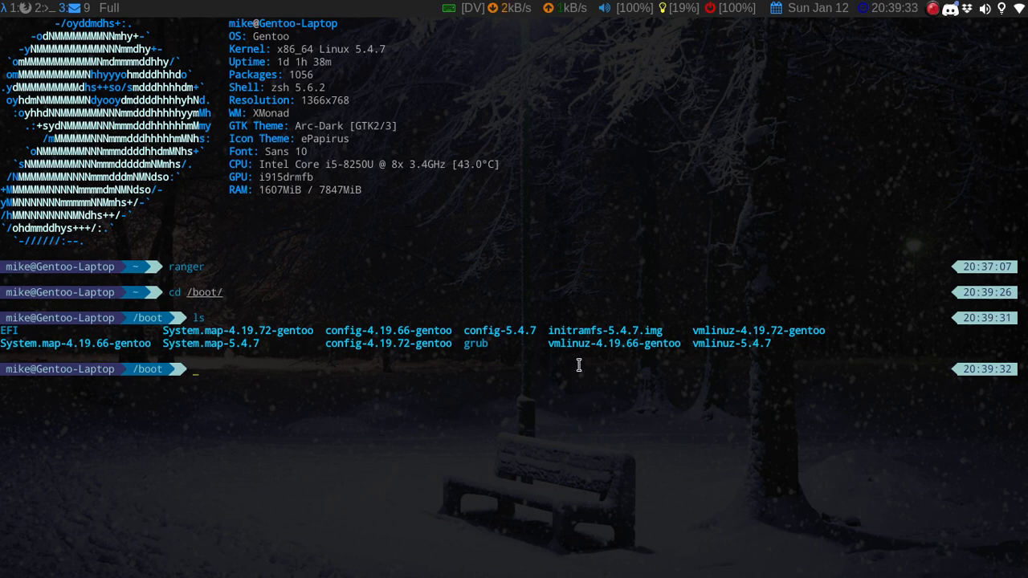
mouse_move(549, 327)
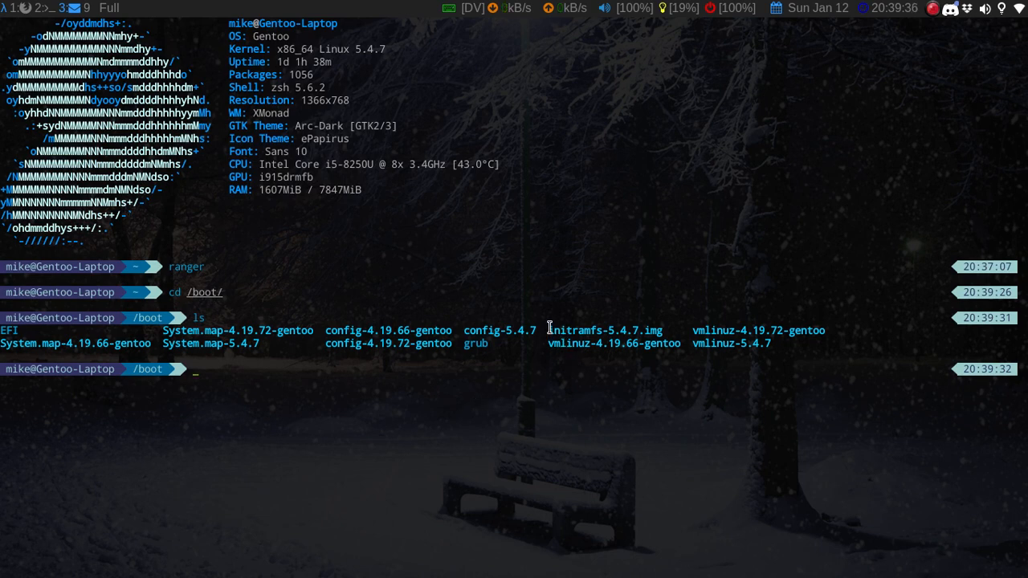
mouse_move(644, 331)
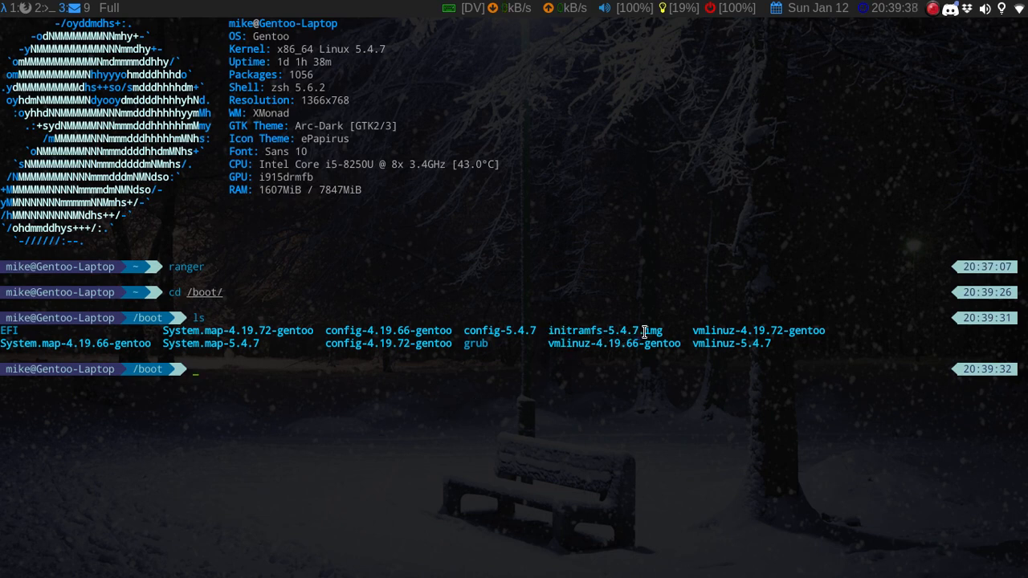
mouse_move(698, 330)
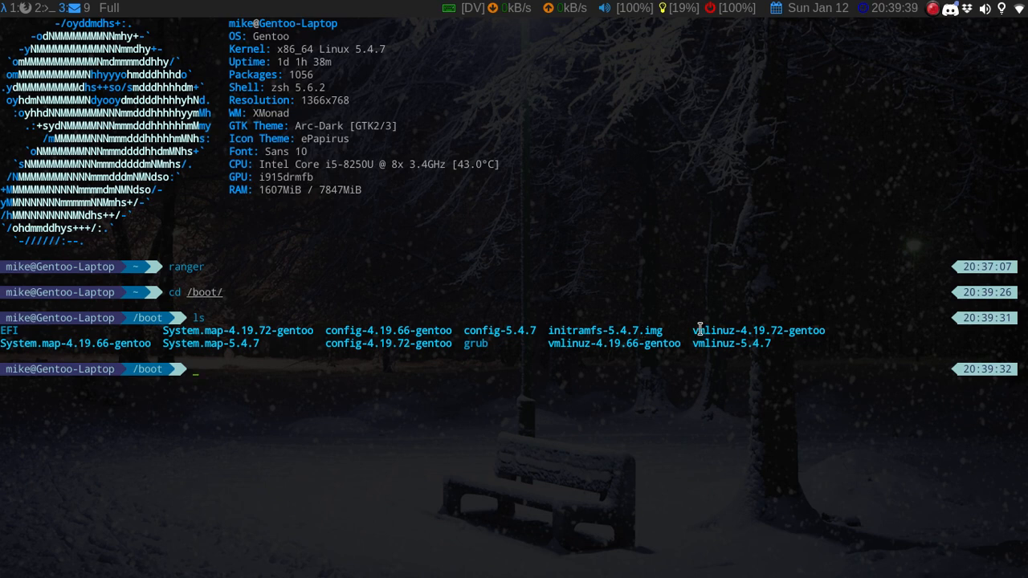
mouse_move(230, 303)
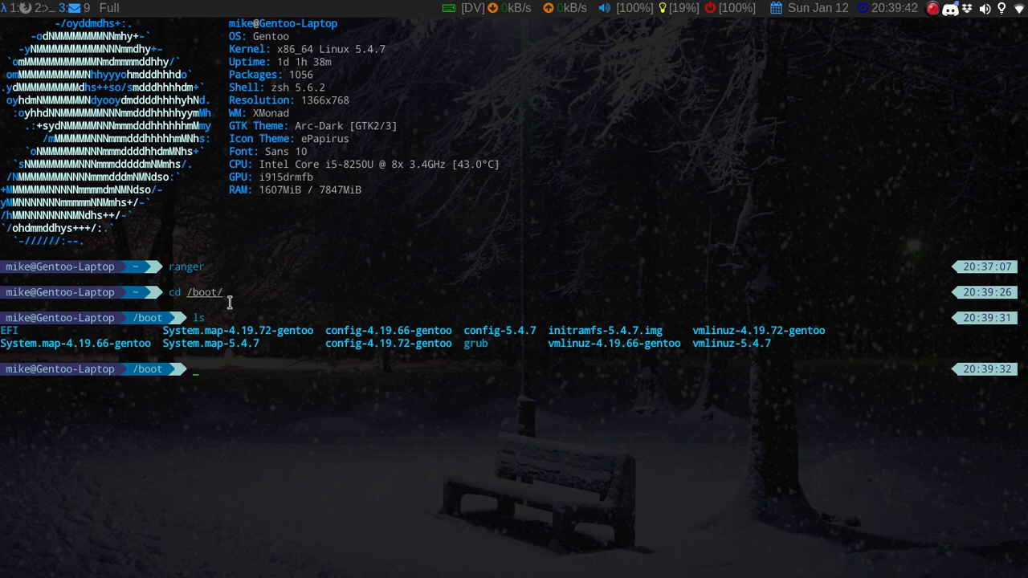
mouse_move(393, 362)
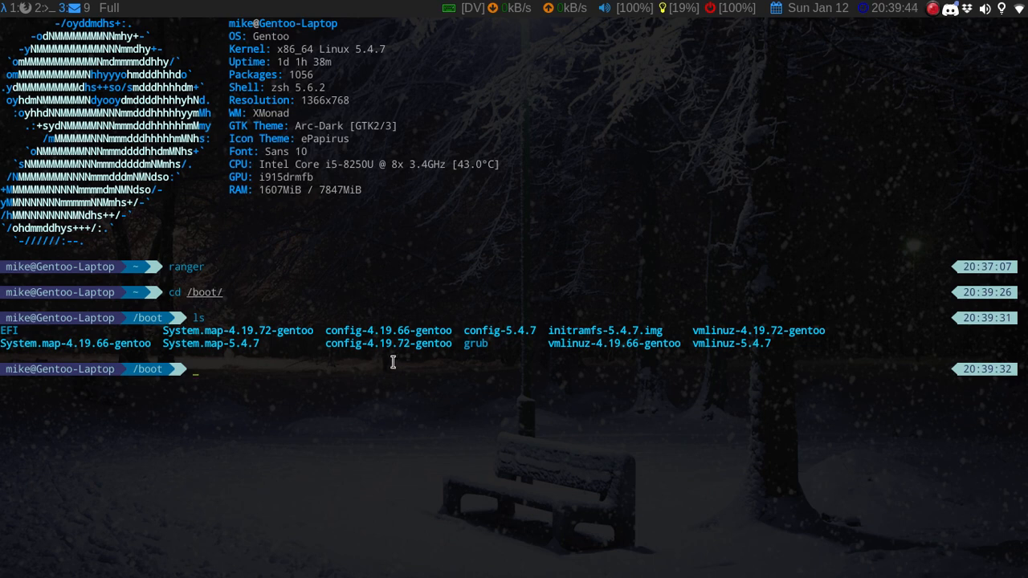
mouse_move(403, 356)
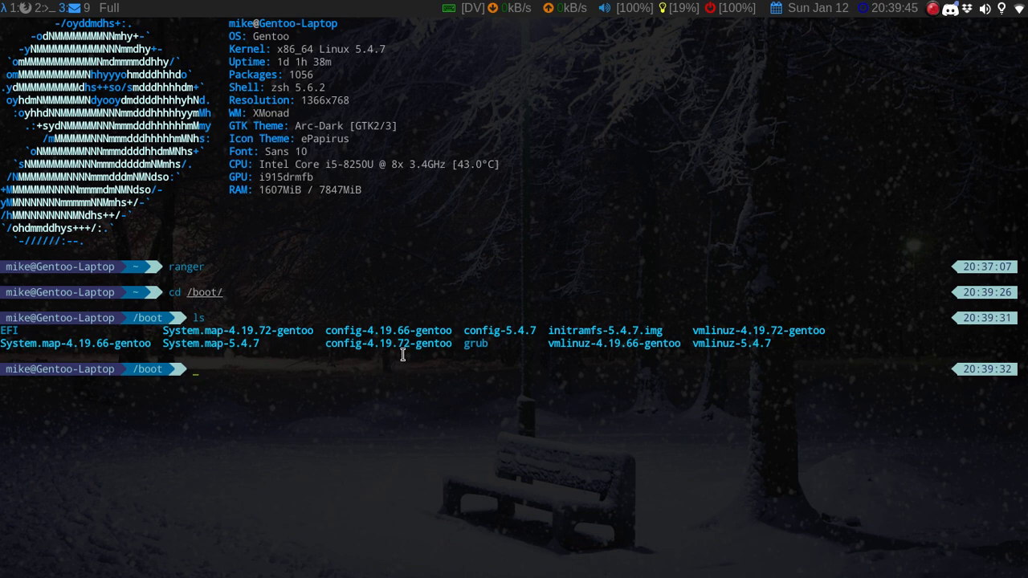
mouse_move(393, 331)
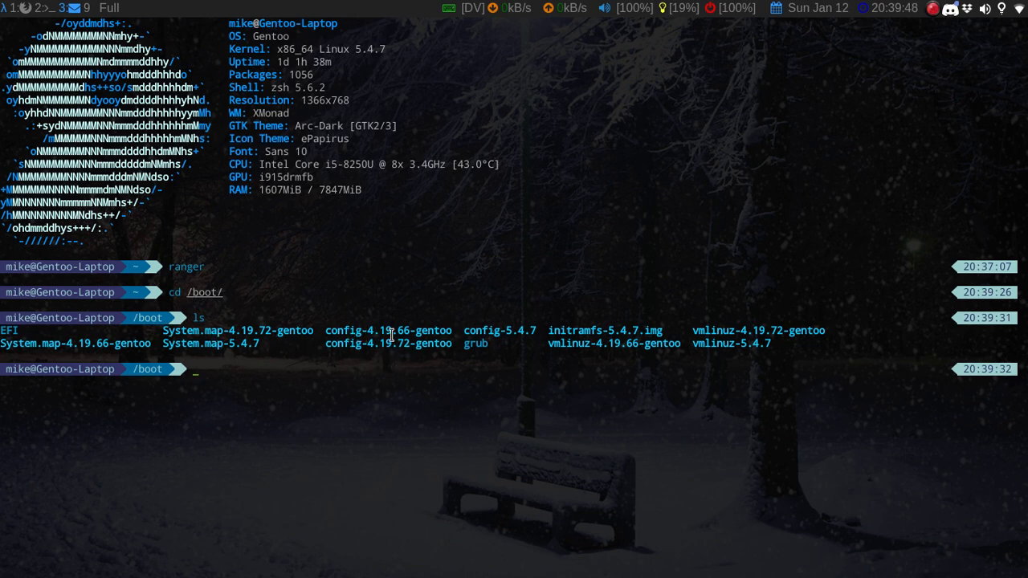
mouse_move(227, 337)
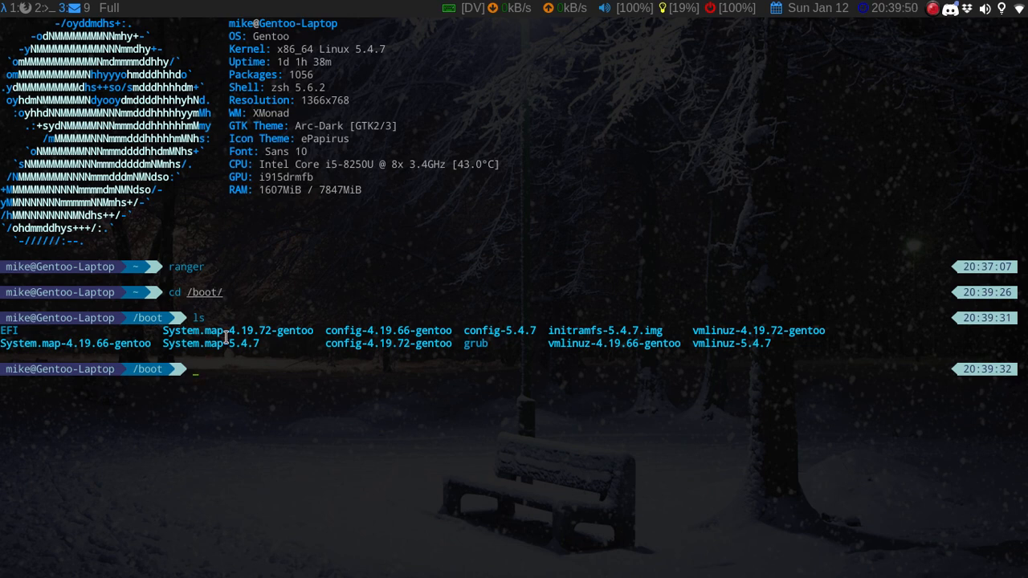
mouse_move(665, 344)
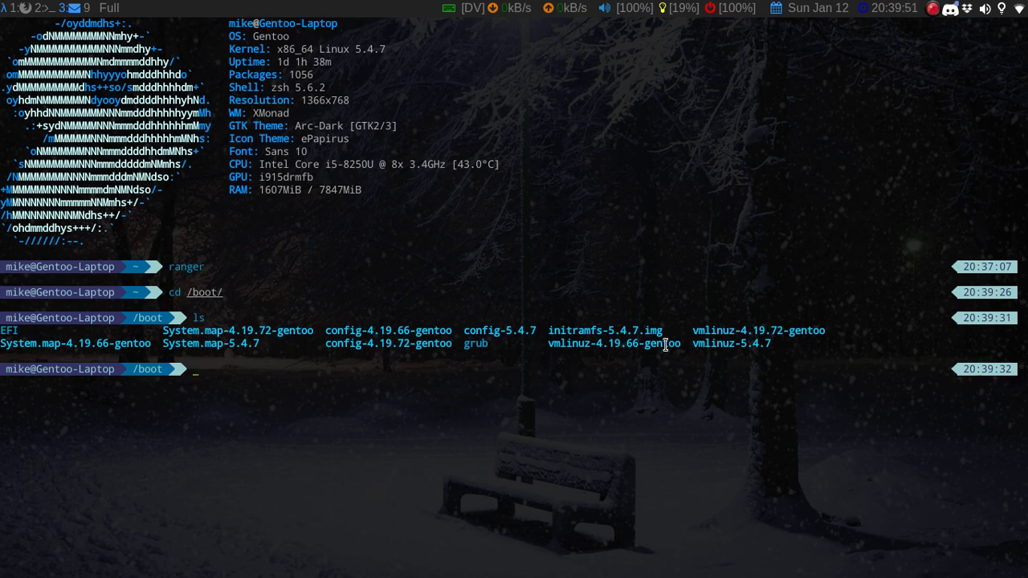
mouse_move(704, 357)
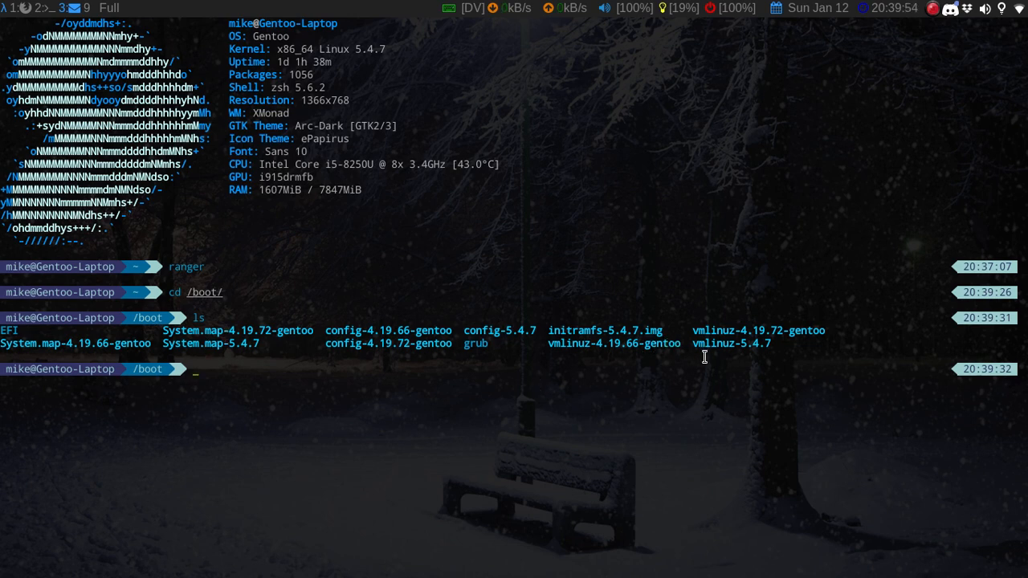
mouse_move(564, 341)
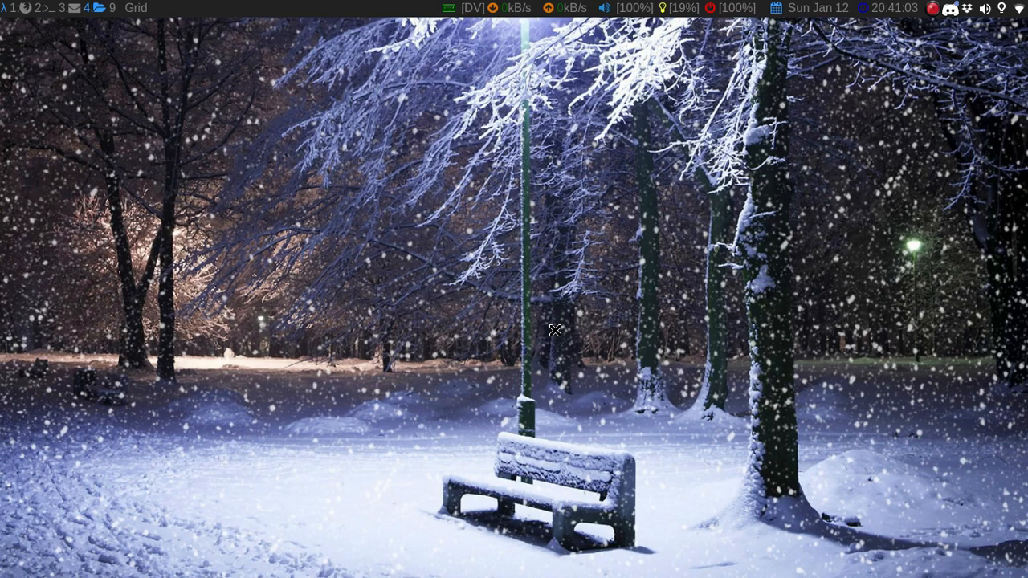
Launch Thunar and mount the SD card's boot partition from the sidebar.
text(th)
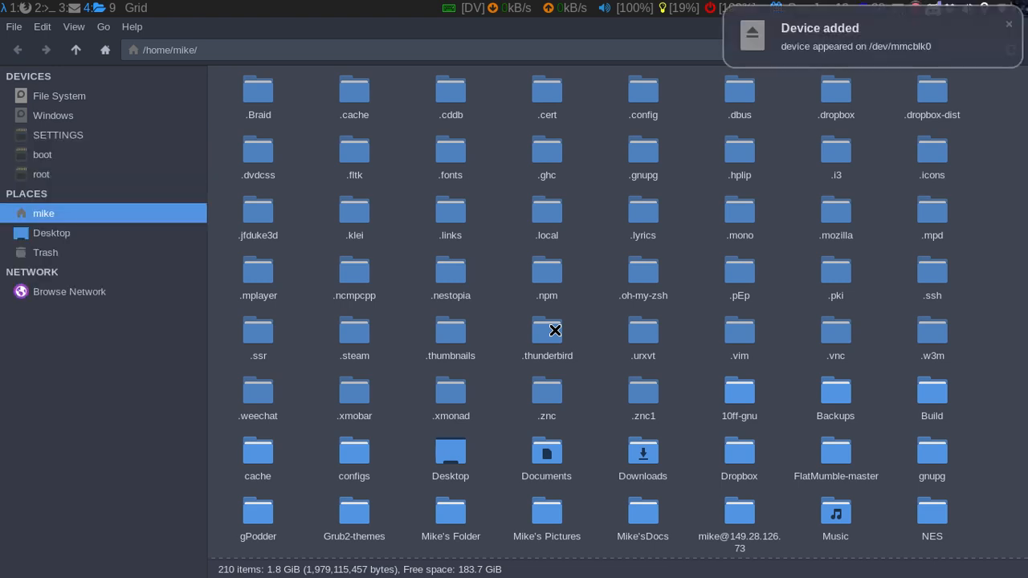
click(41, 174)
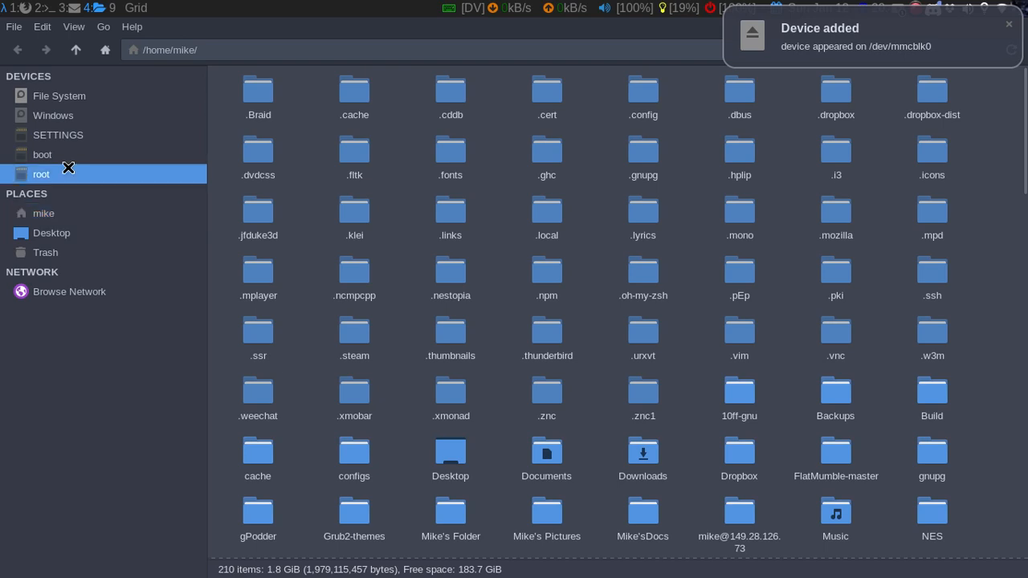
click(42, 154)
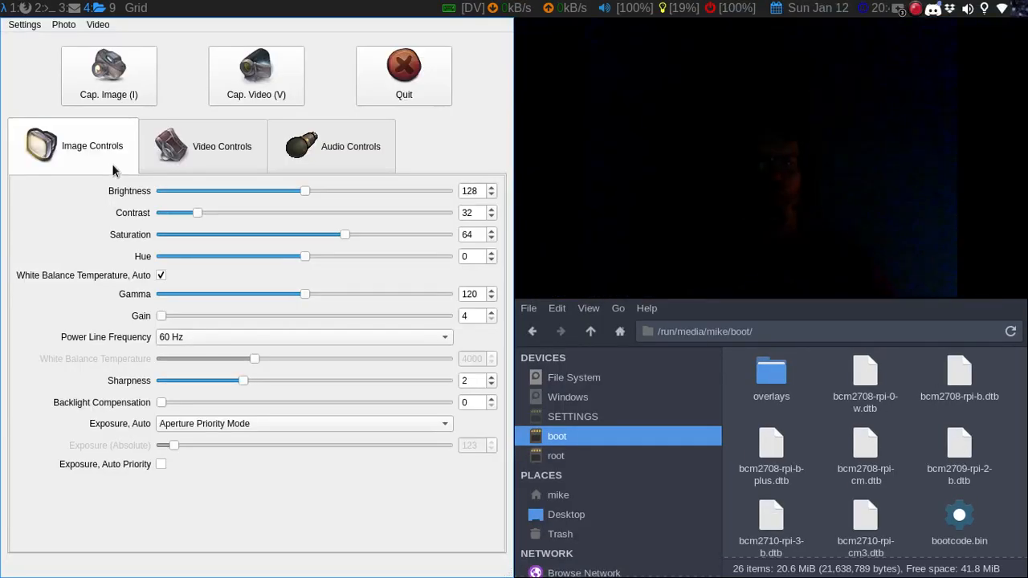
mouse_move(417, 249)
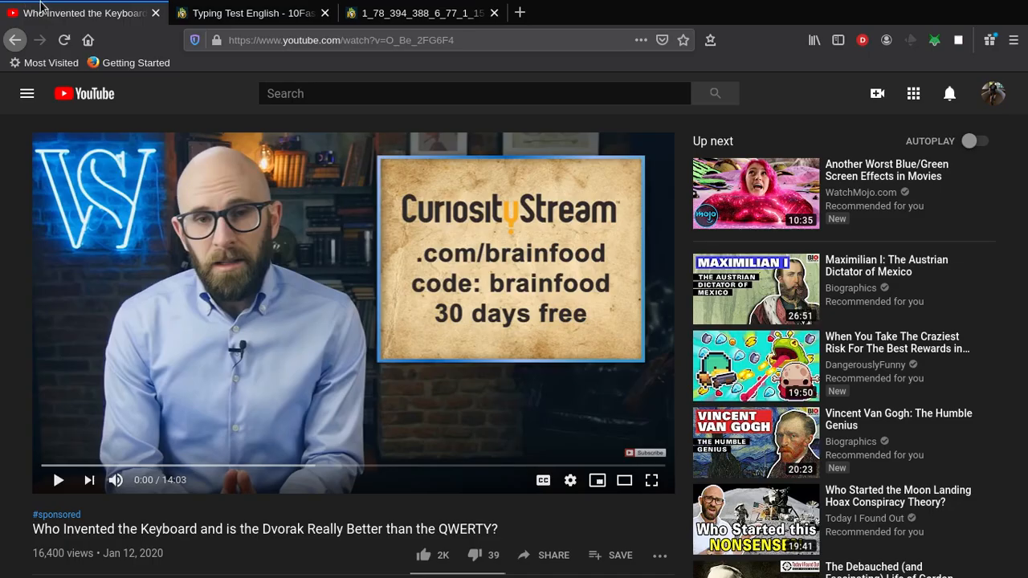
mouse_move(377, 143)
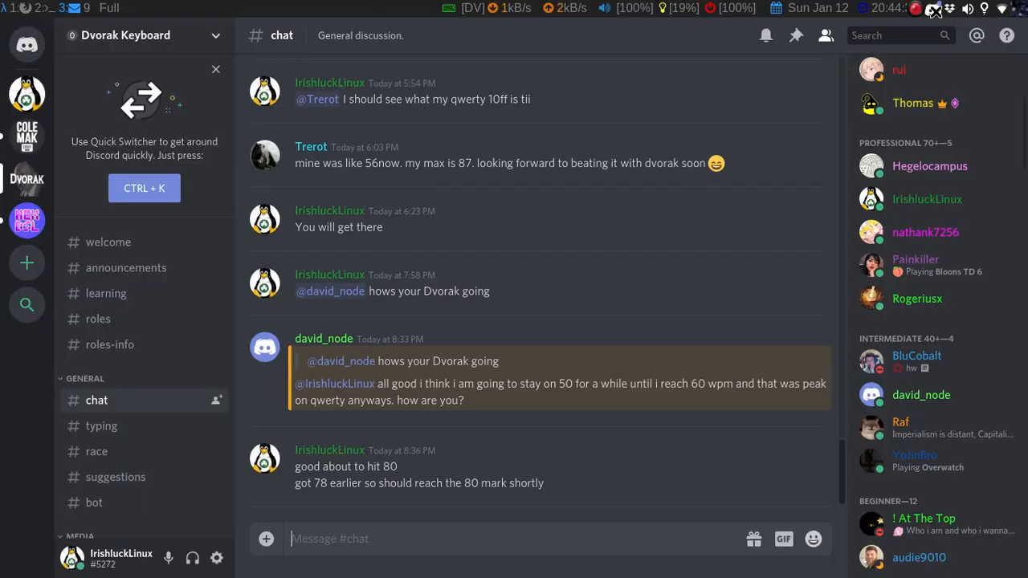
Switch to the Irishluck Linux server's #general channel.
click(27, 91)
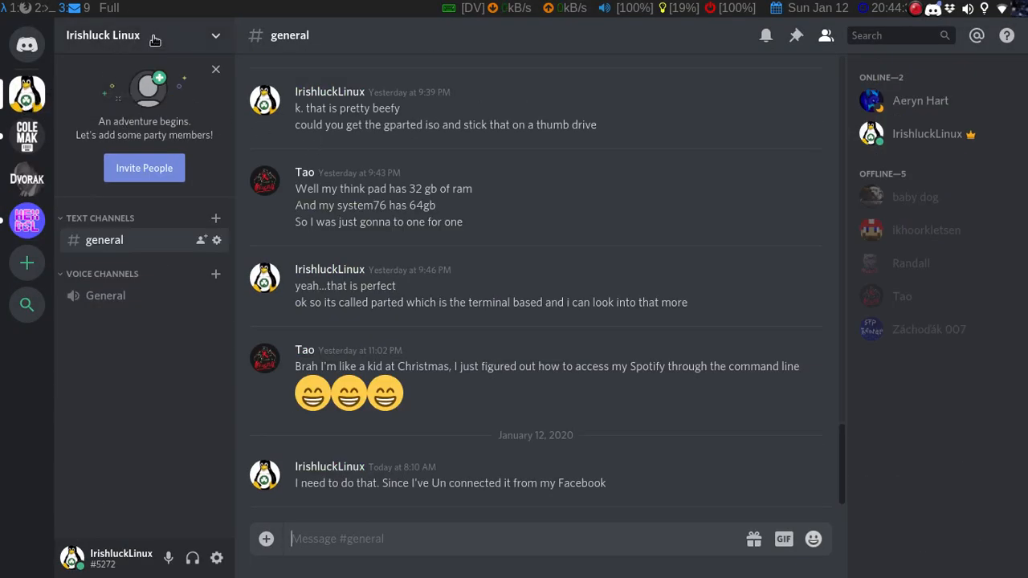
mouse_move(26, 92)
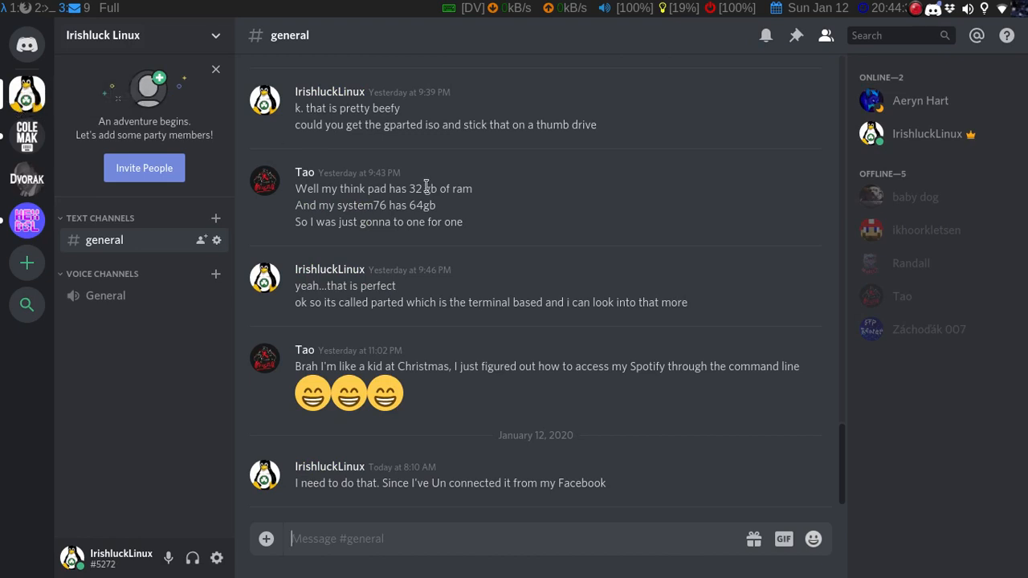
mouse_move(978, 417)
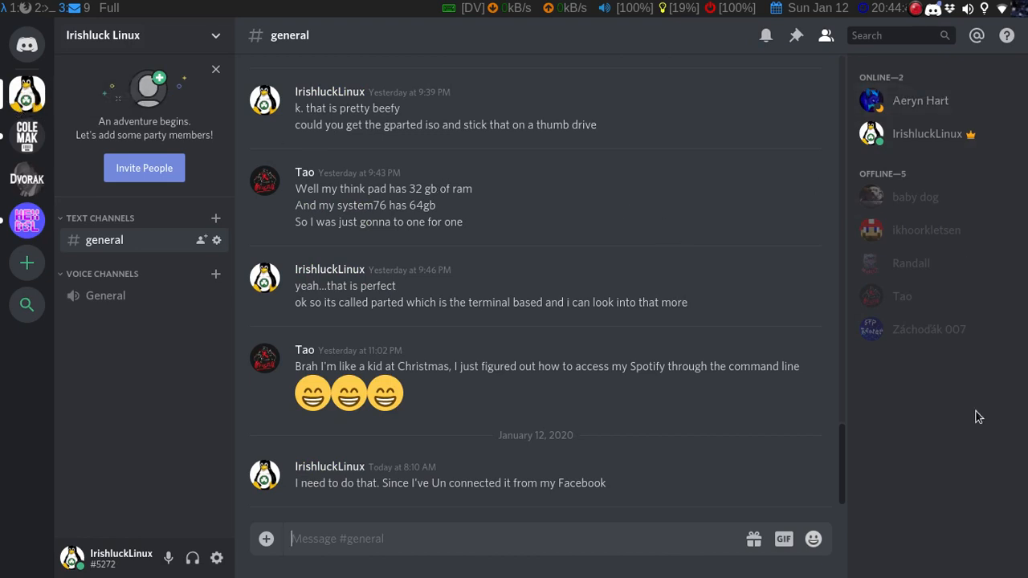
mouse_move(930, 329)
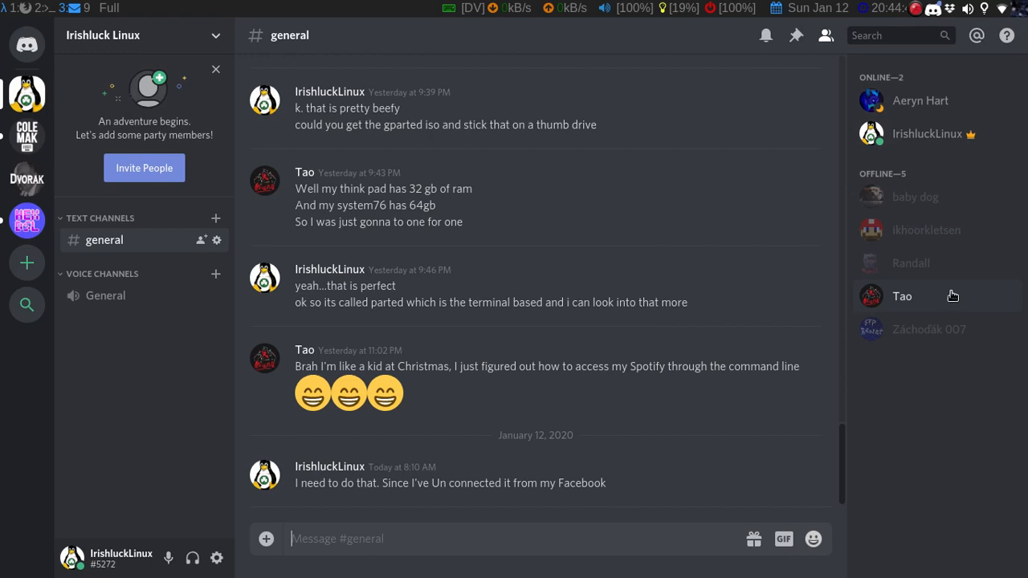
mouse_move(566, 235)
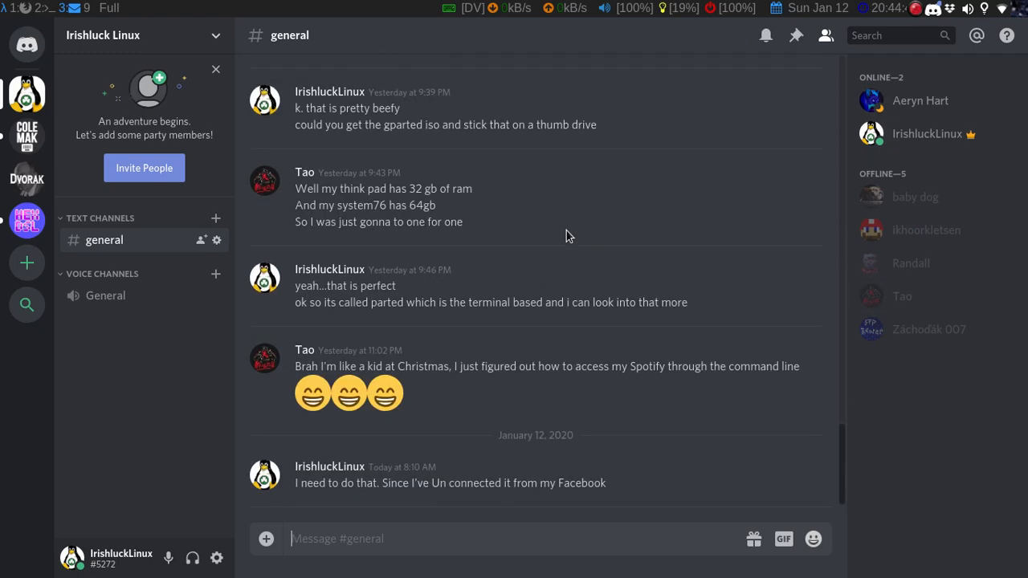
mouse_move(53, 10)
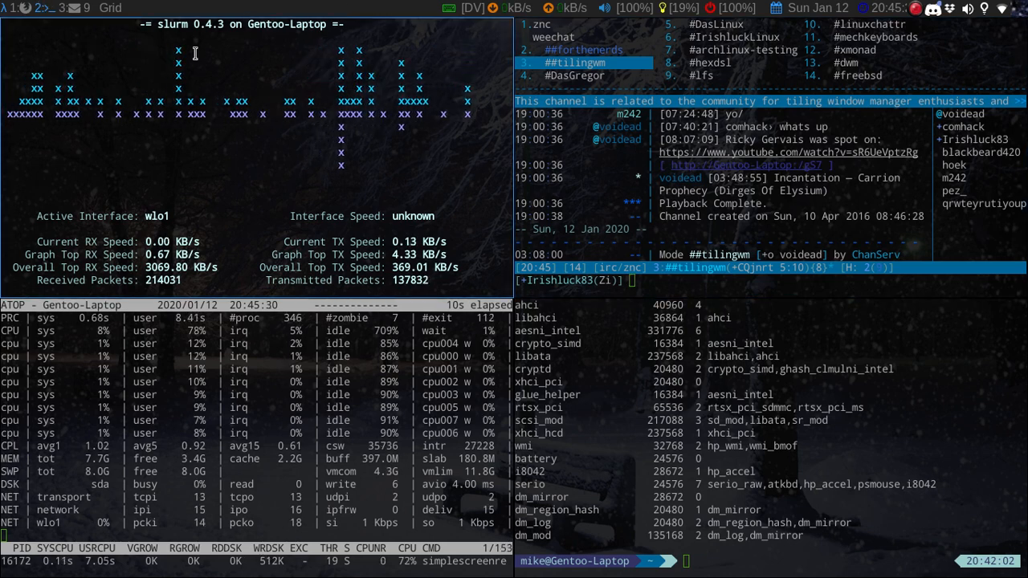
mouse_move(393, 5)
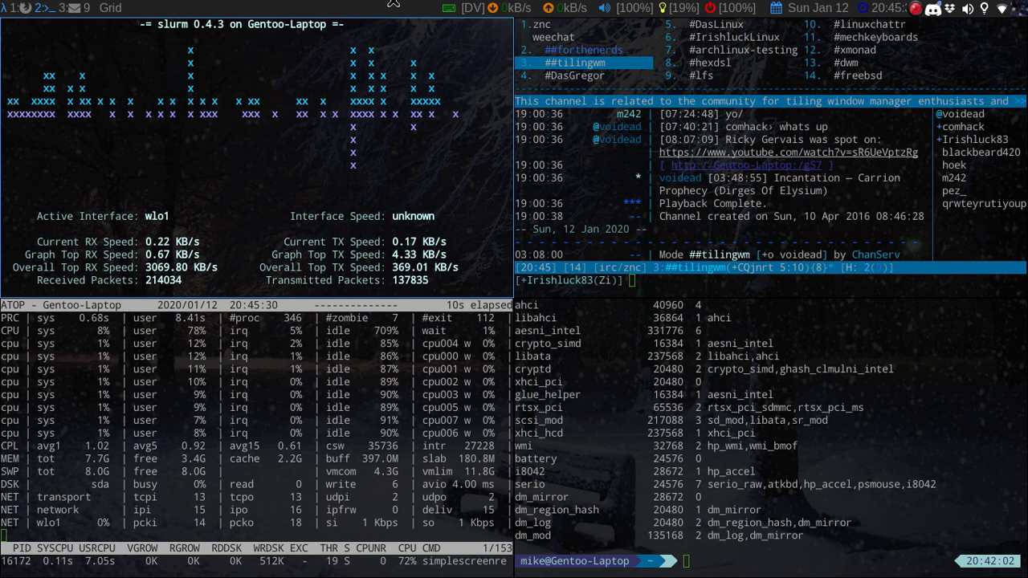